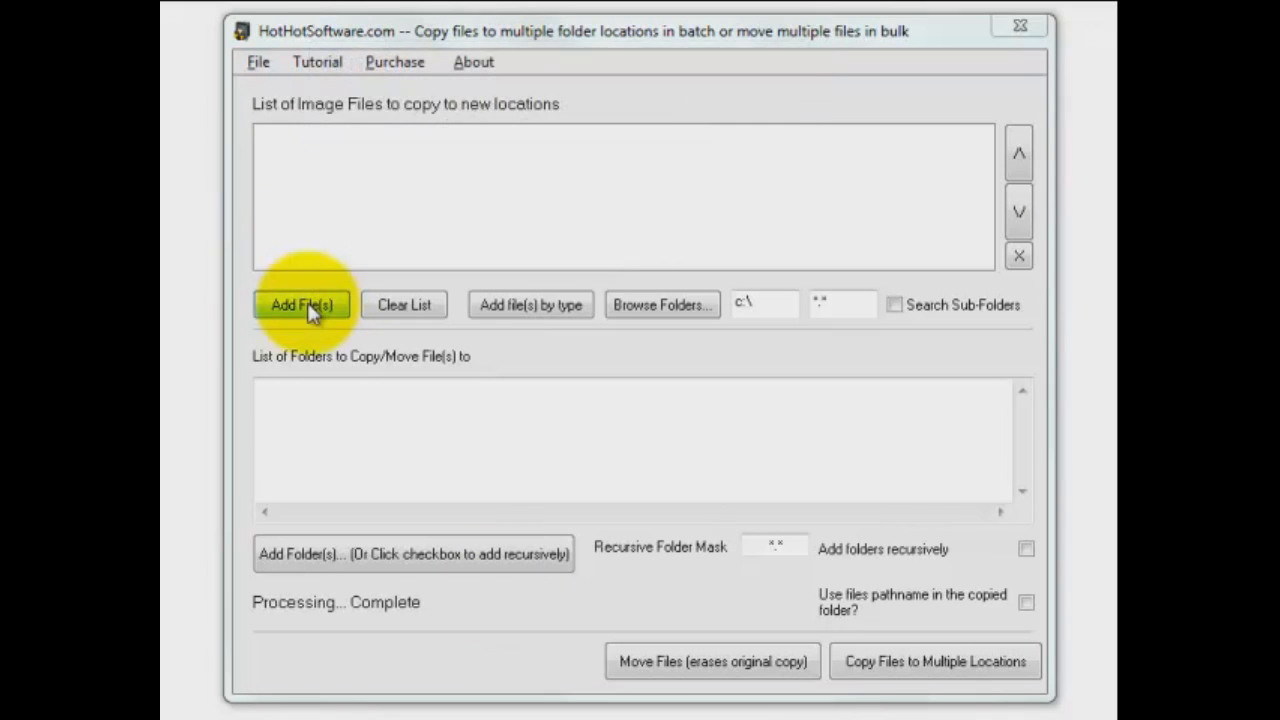
Step: Add all files from C:\HotHotSoftware, including Addresses.txt and fw9.pdf, to the file list
{"action": "left_click", "coordinate": [300, 304]}
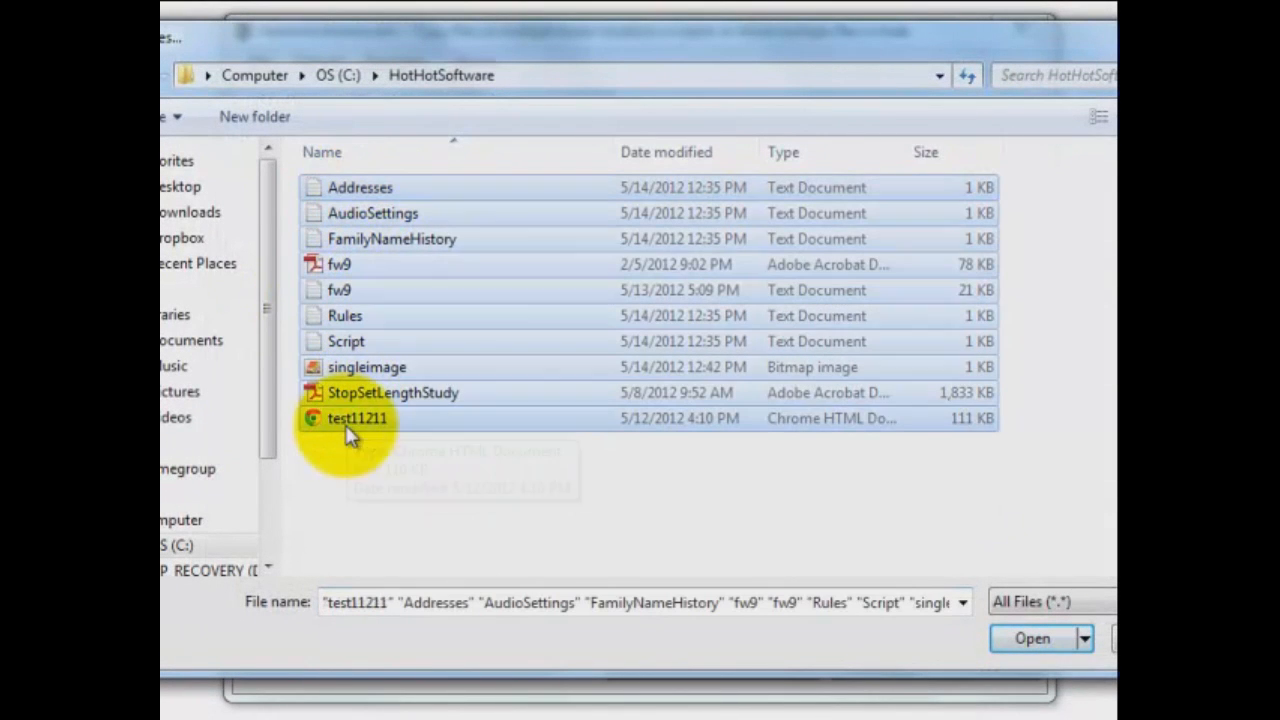
{"action": "left_click", "coordinate": [1032, 638]}
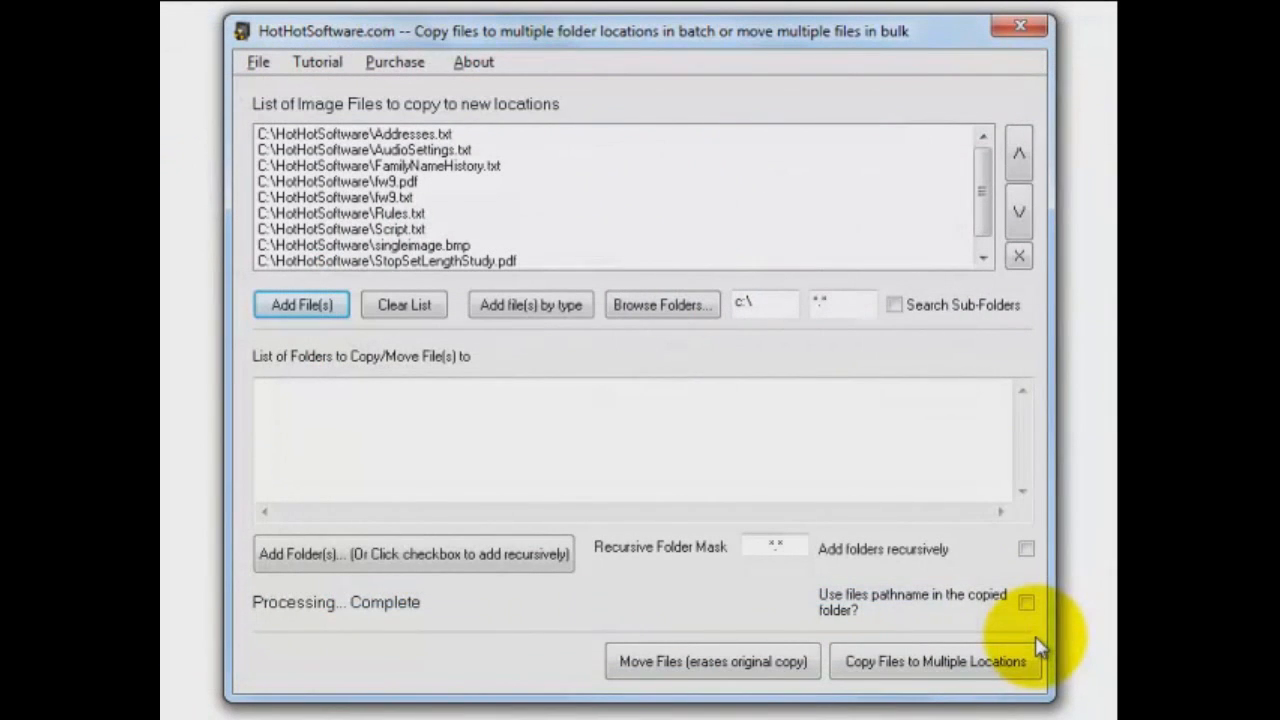
{"action": "mouse_move", "coordinate": [662, 304]}
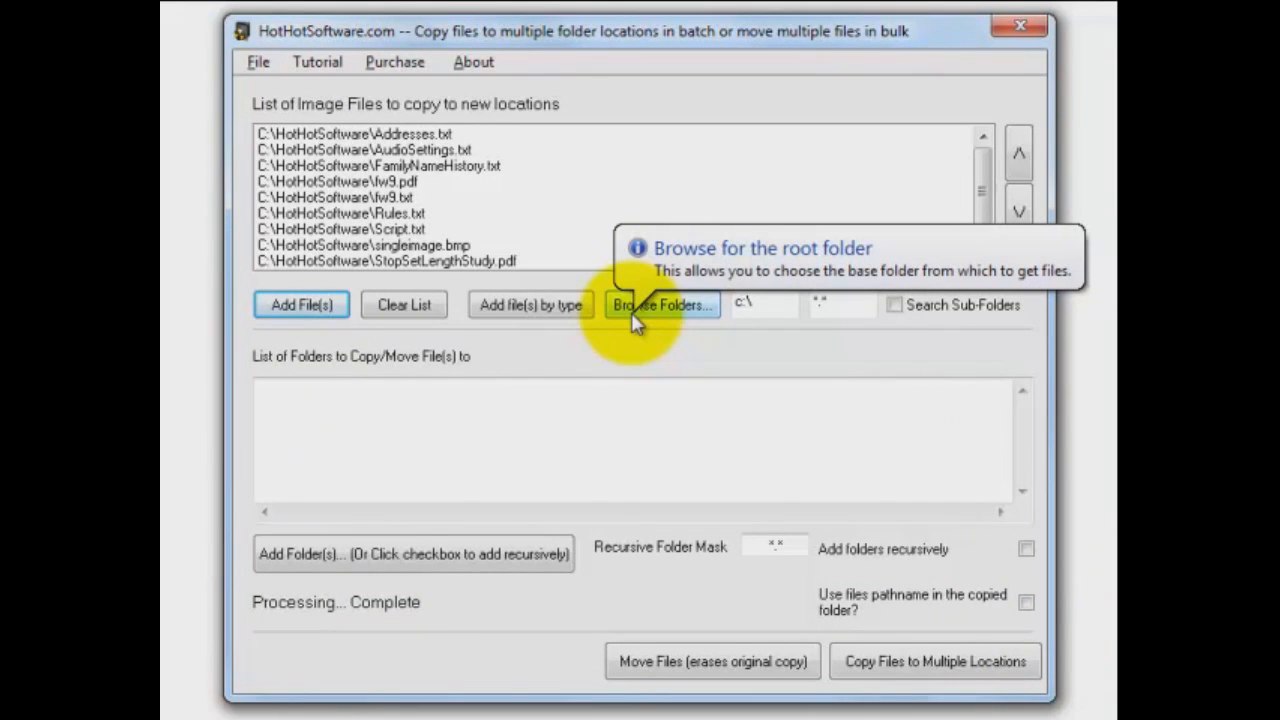
{"action": "mouse_move", "coordinate": [530, 304]}
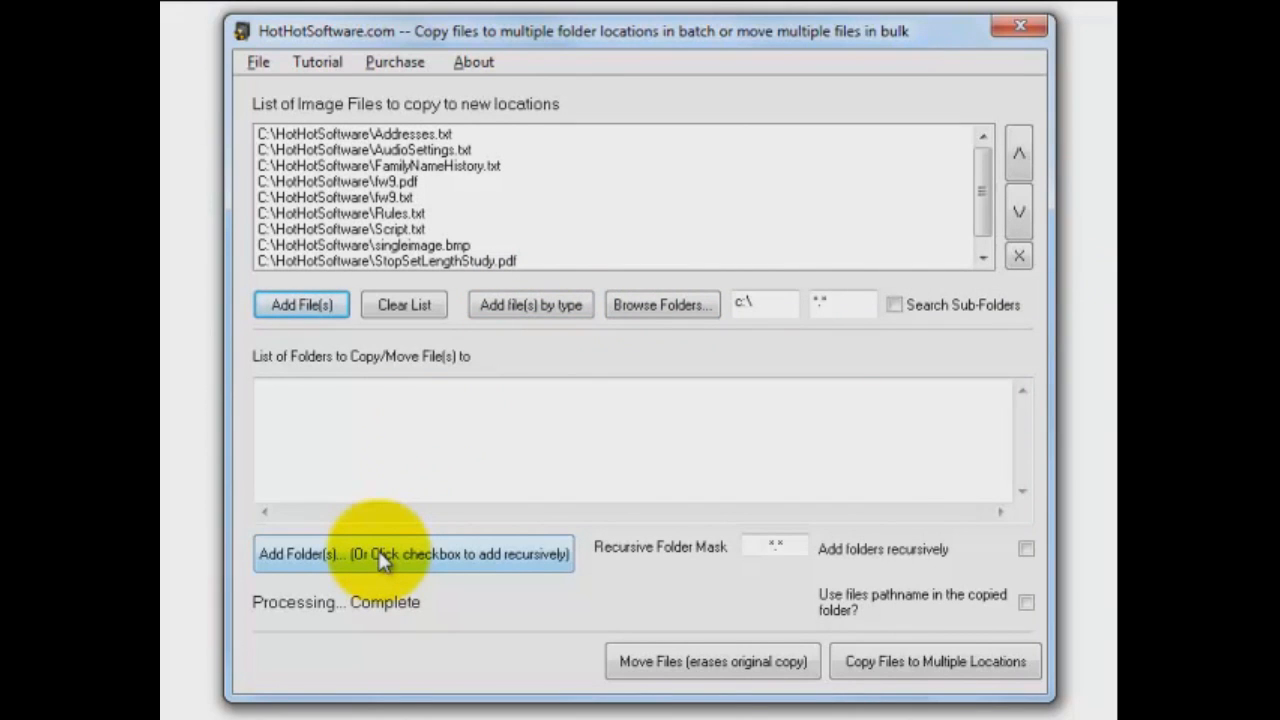
Step: Add Dropbox > JT-Audio as a destination folder and begin adding a second one
{"action": "left_click", "coordinate": [412, 552]}
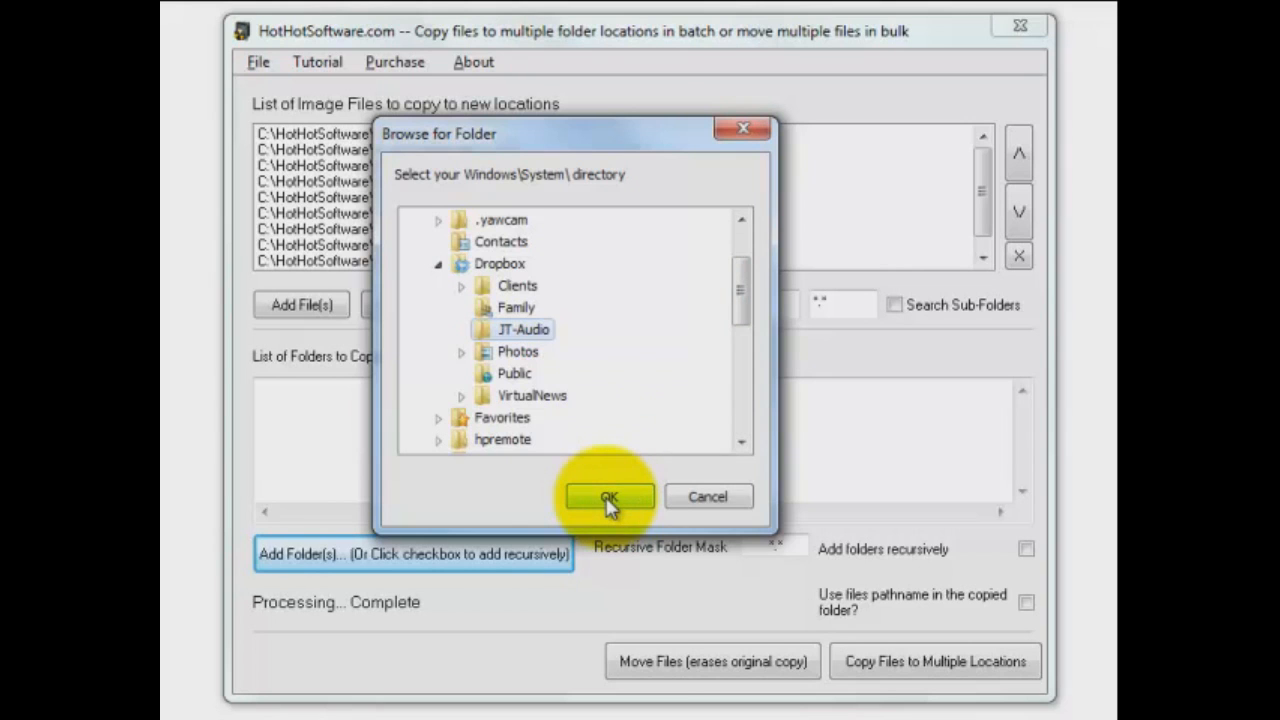
{"action": "left_click", "coordinate": [608, 496]}
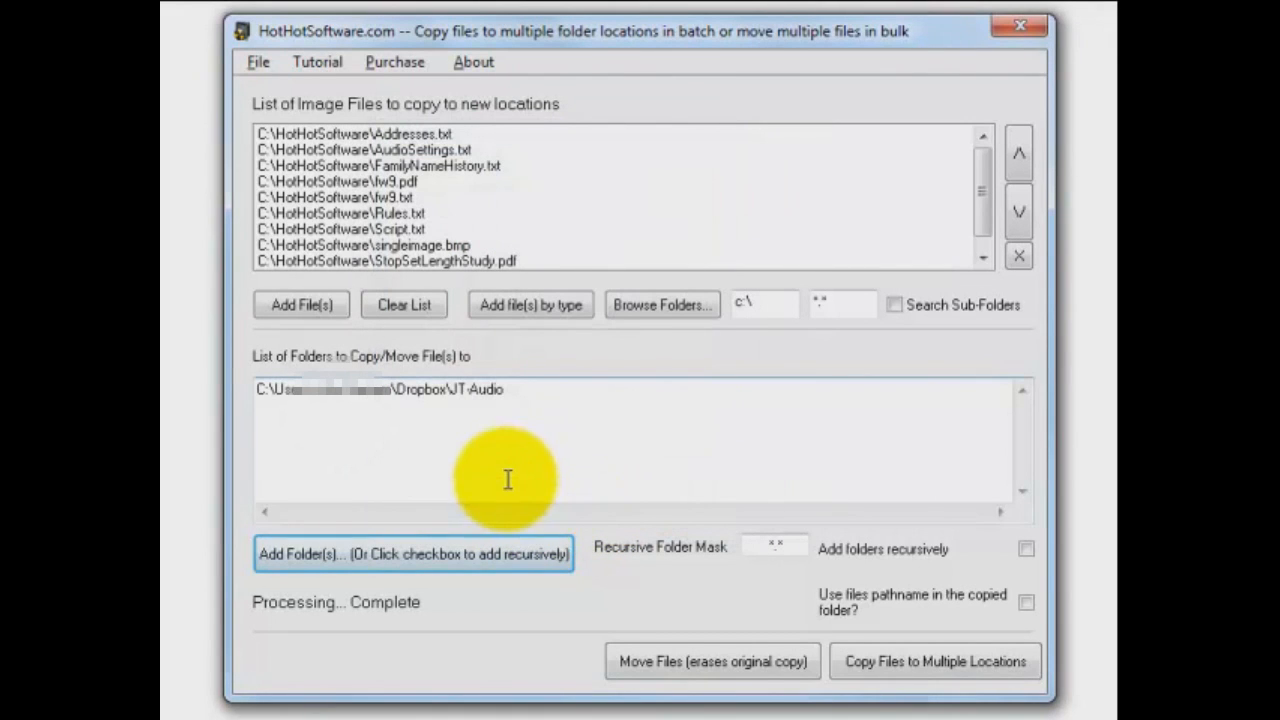
{"action": "left_click", "coordinate": [412, 552]}
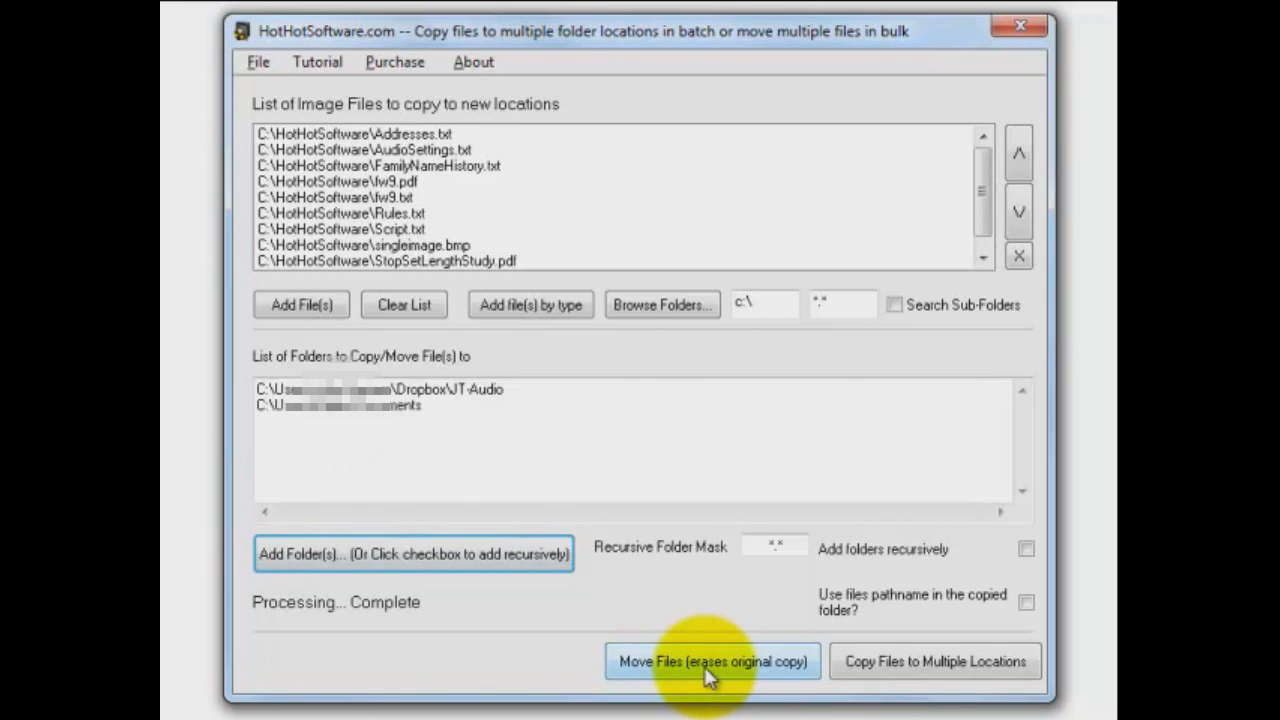
{"action": "mouse_move", "coordinate": [924, 680]}
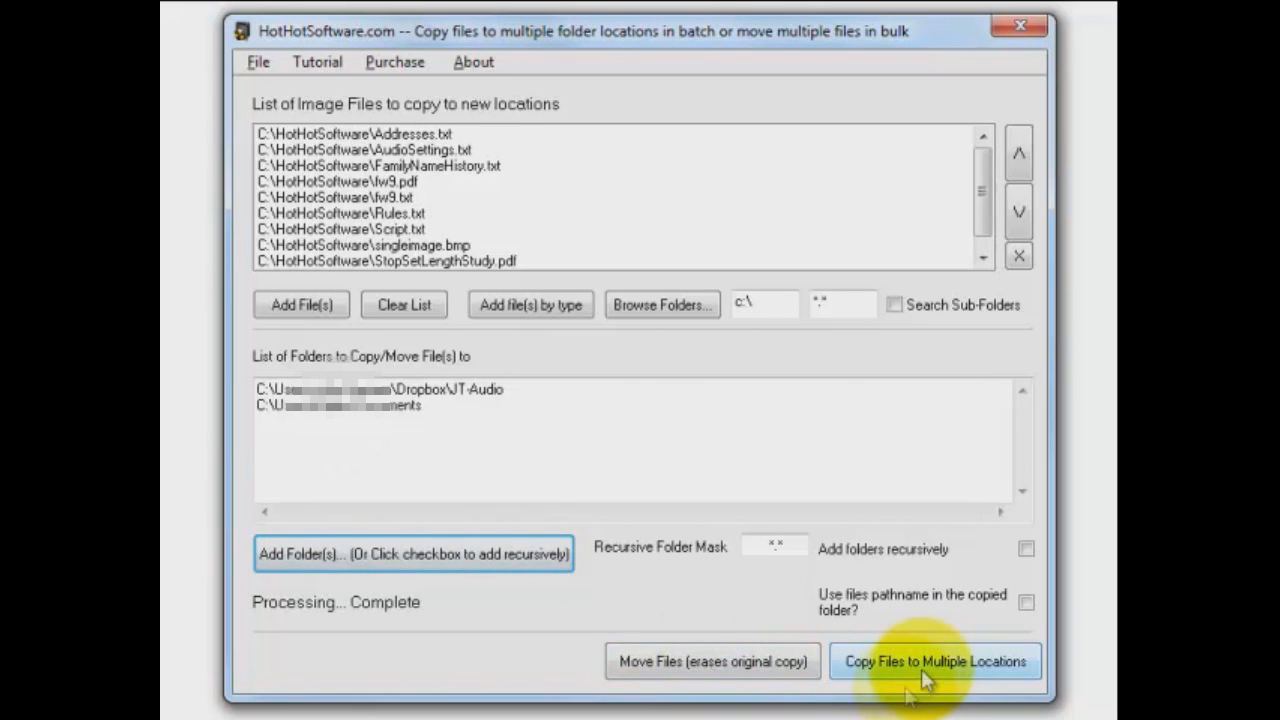